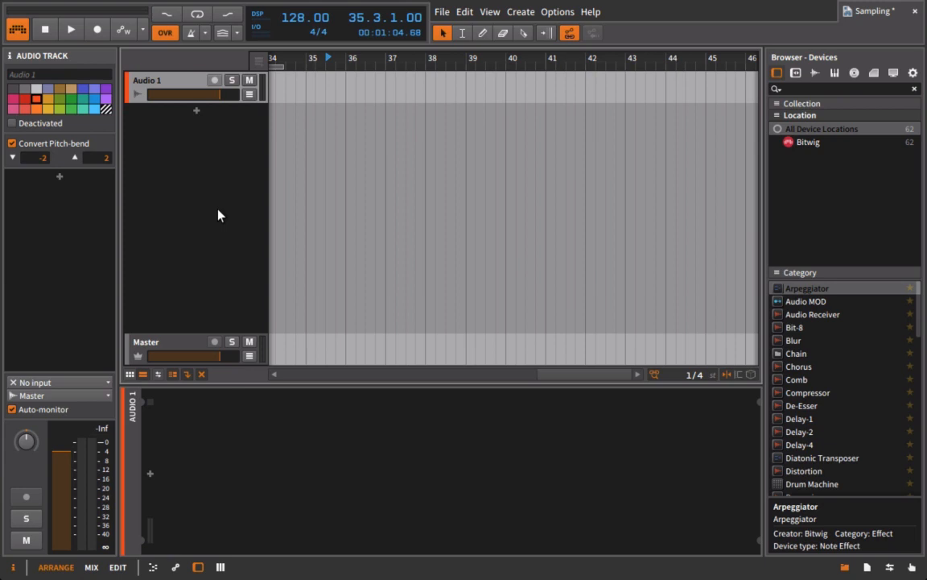
mouse_move(759, 177)
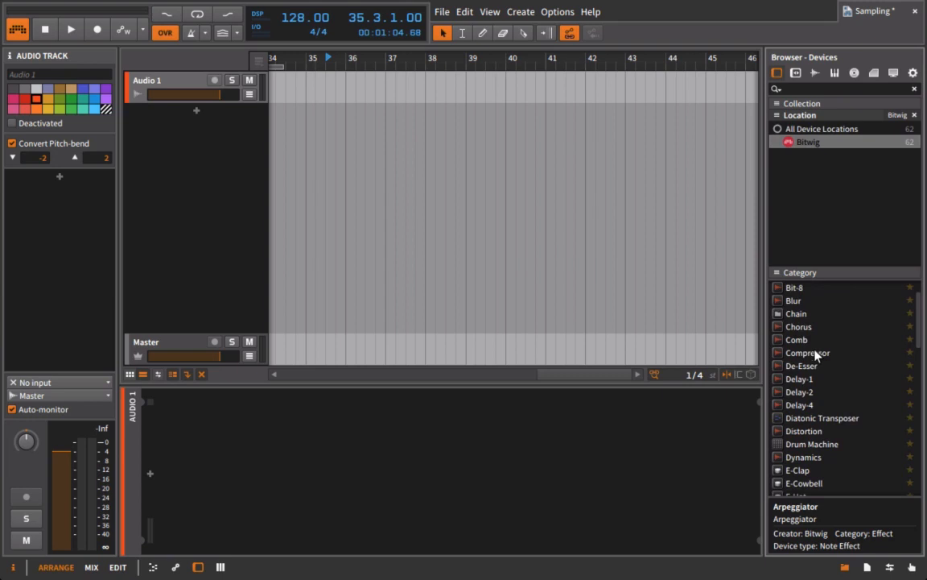
Insert Comb, then Compressor, then Distortion from the device Category list onto Audio 1.
double_click(796, 339)
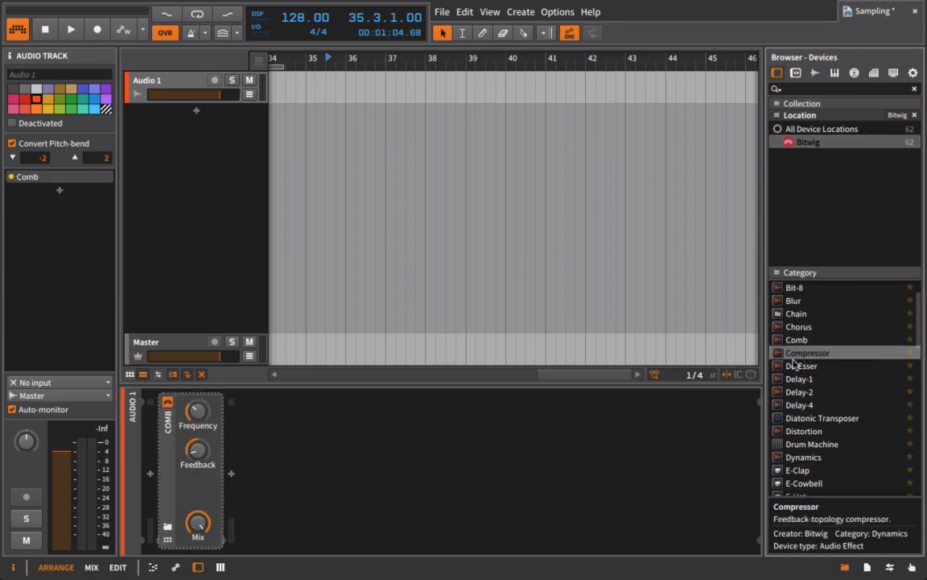
double_click(806, 353)
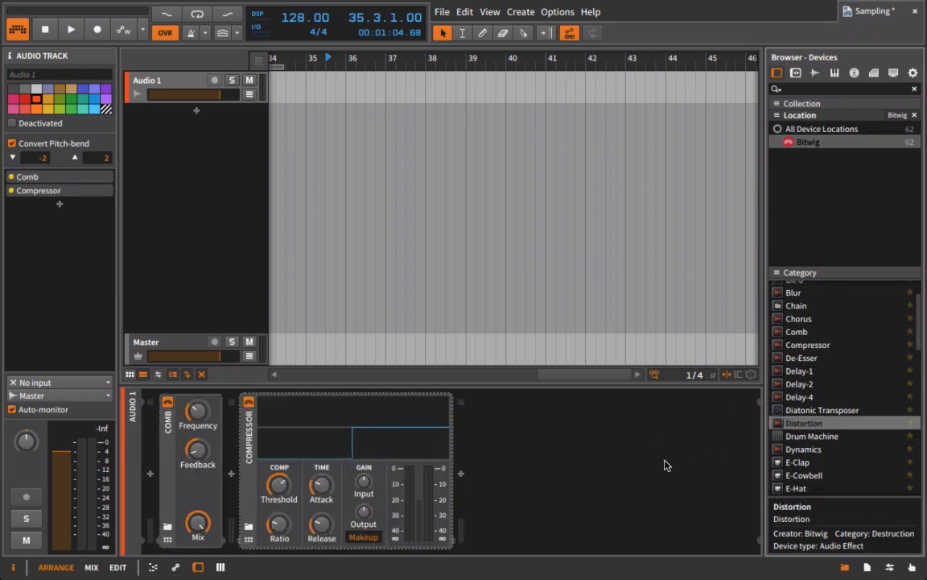
double_click(802, 423)
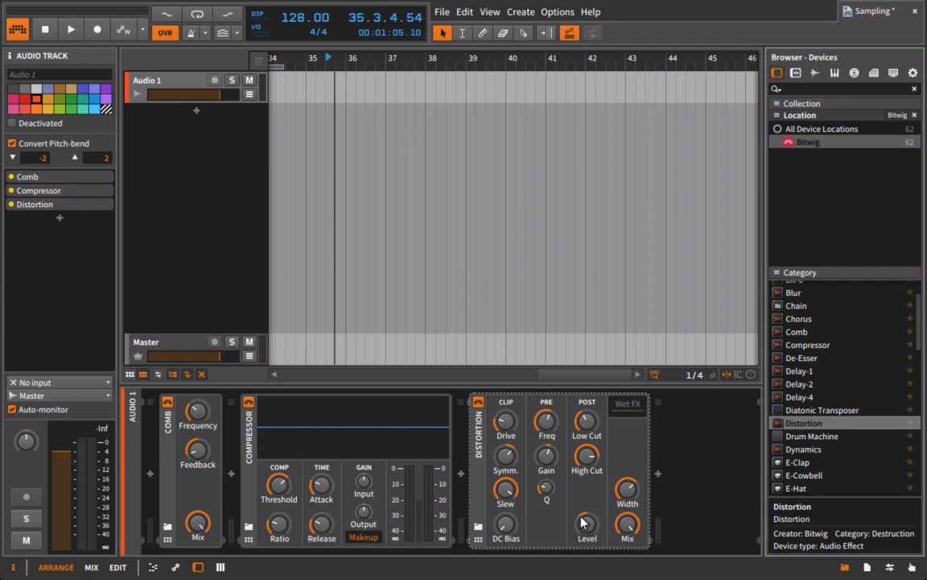
mouse_move(463, 480)
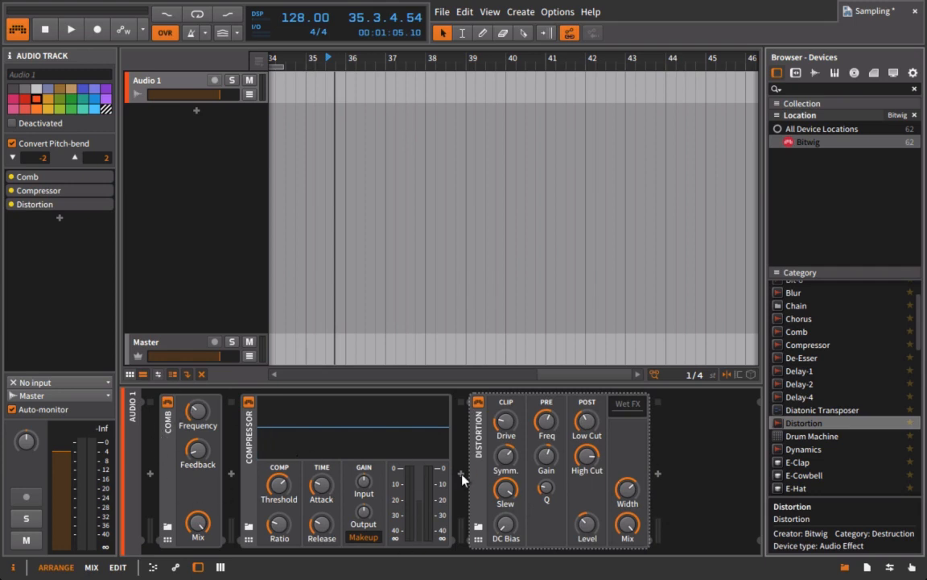
mouse_move(314, 452)
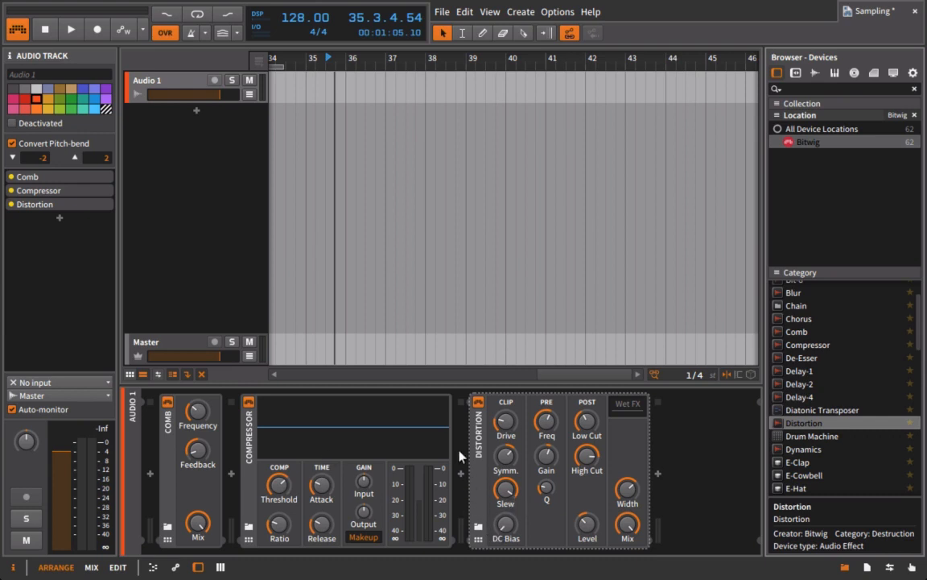
mouse_move(355, 494)
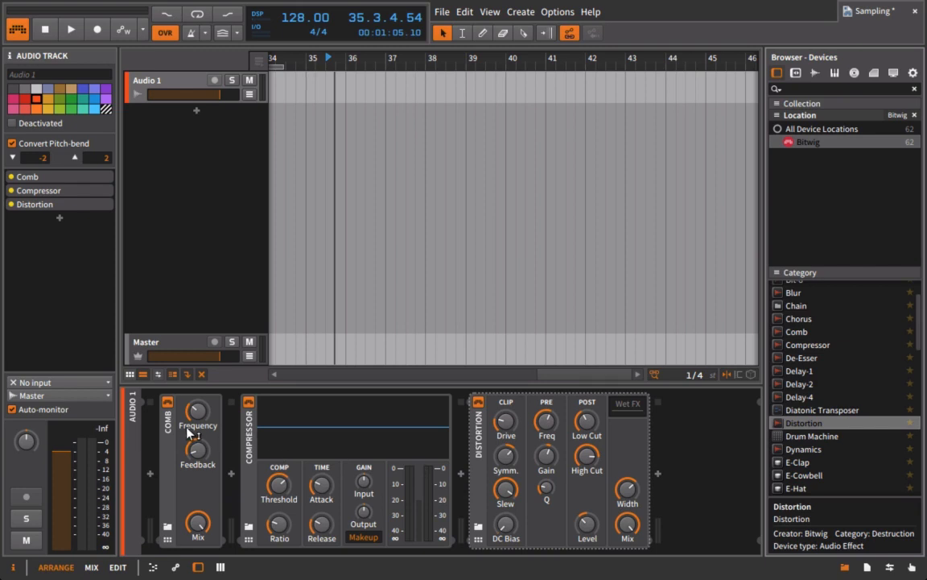
Switch to the Mix view showing the Audio 1 and Master channels.
left_click(91, 567)
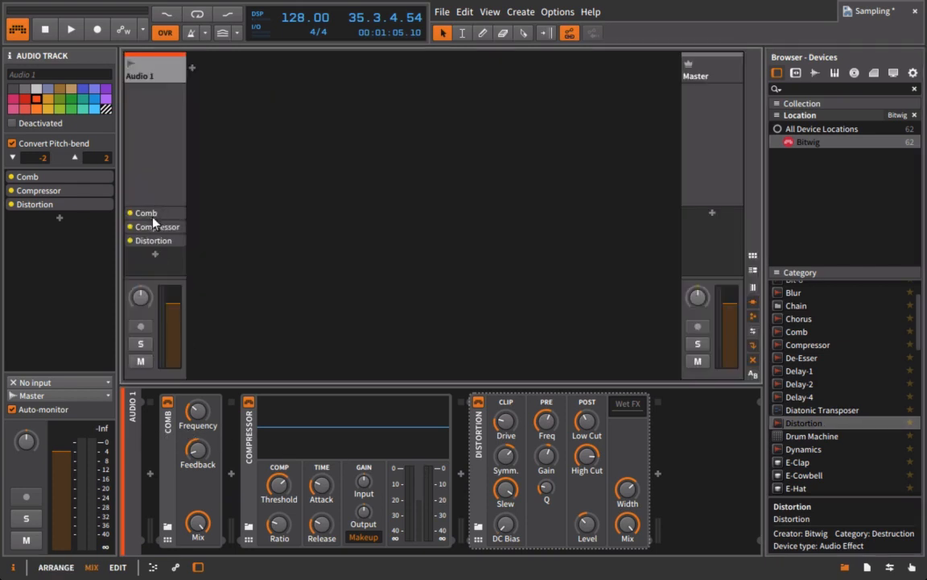
mouse_move(147, 274)
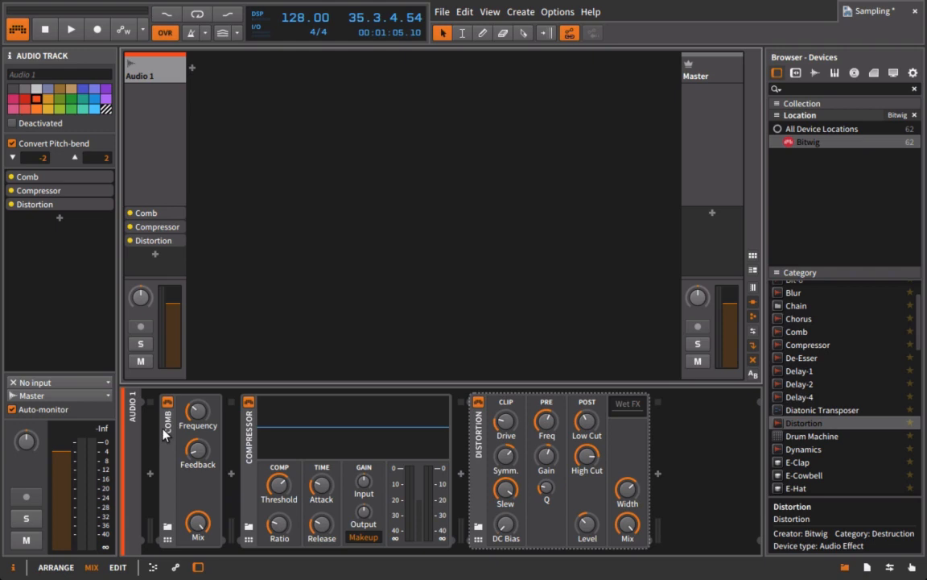
mouse_move(177, 381)
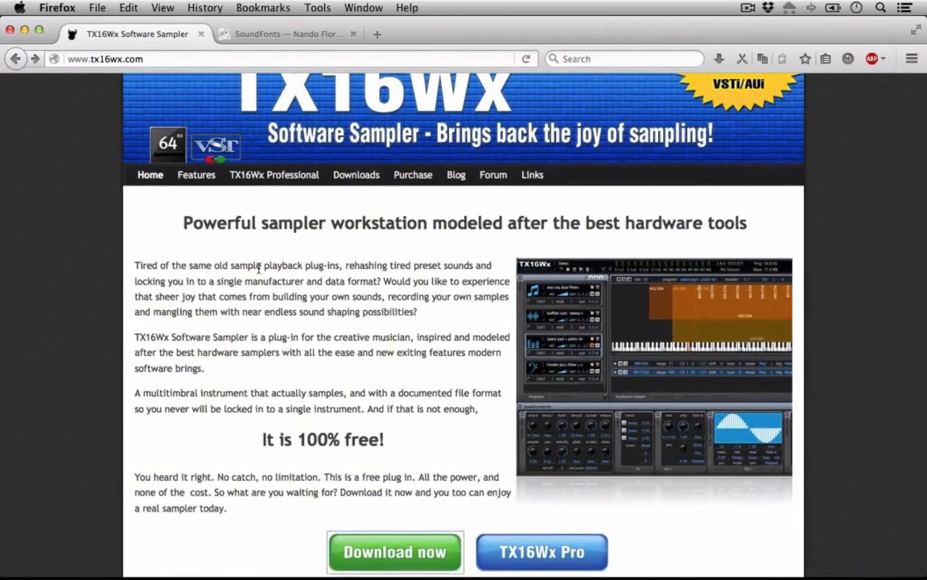
Scroll up and down the tx16wx.com home page.
scroll("up", 3)
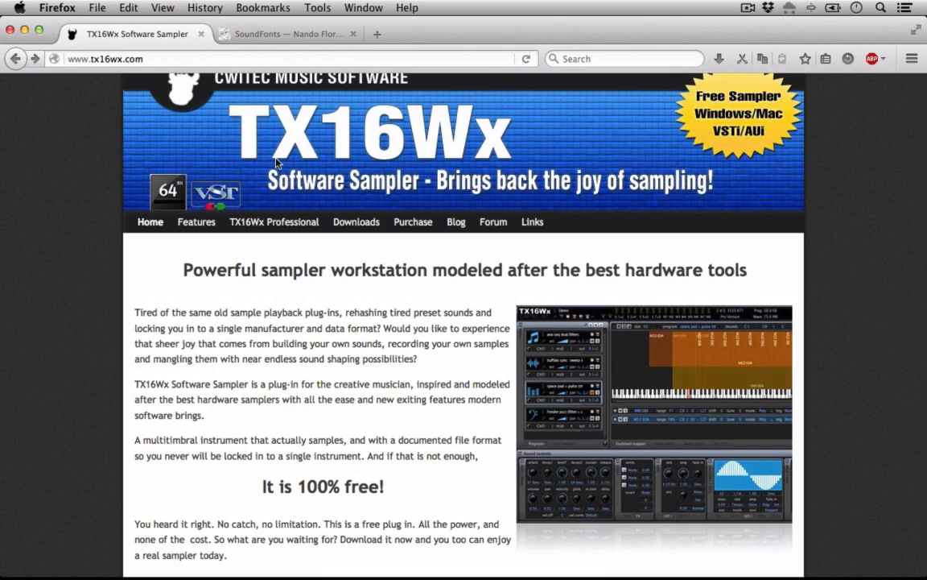
scroll("down", 3)
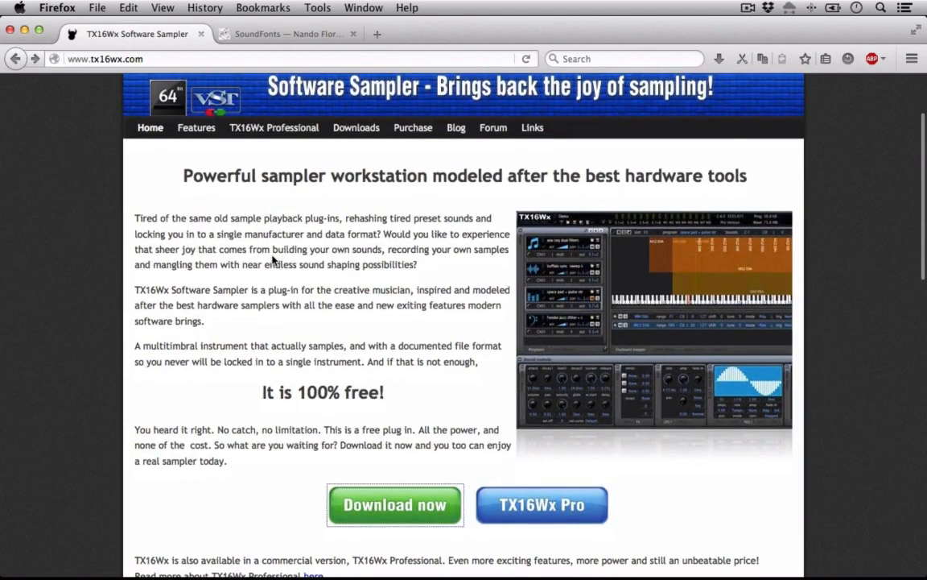
mouse_move(392, 245)
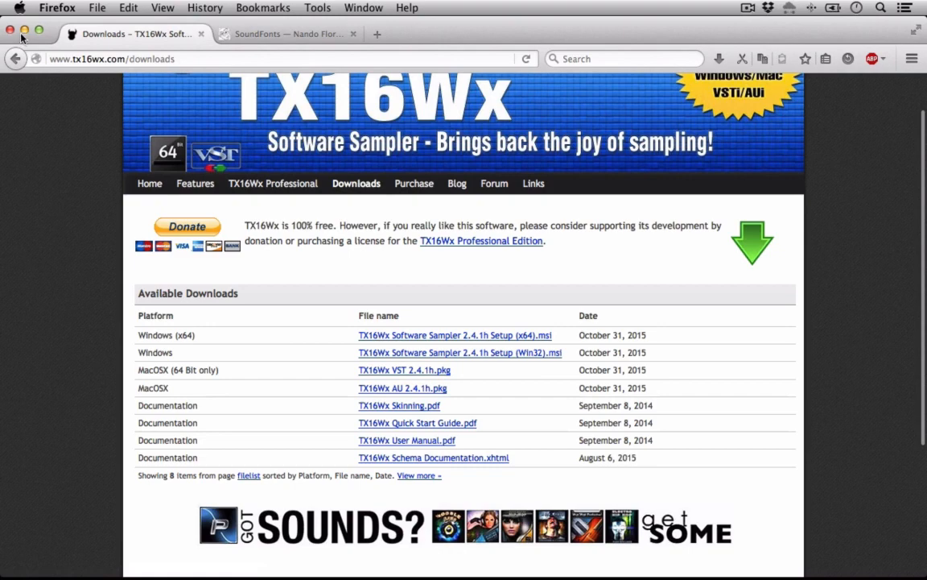
mouse_move(25, 31)
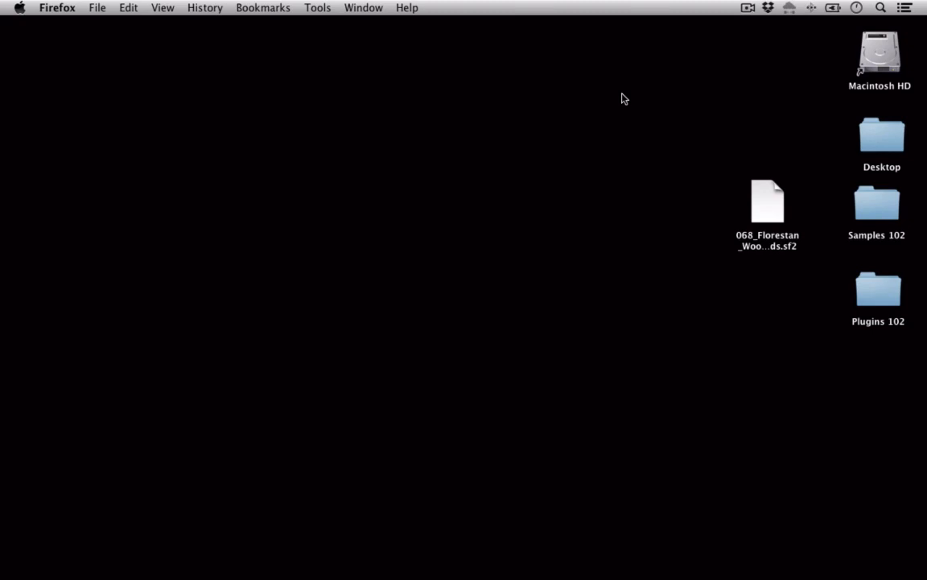
Browse Macintosh HD > Library > Audio > Plug-Ins > VST and copy TX16Wx.vst to the desktop.
double_click(879, 53)
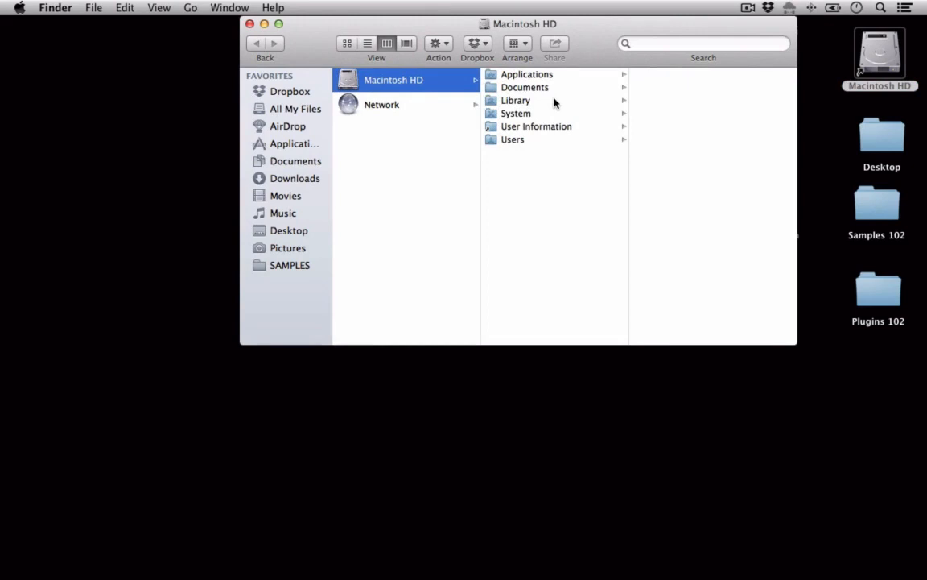
left_click(516, 100)
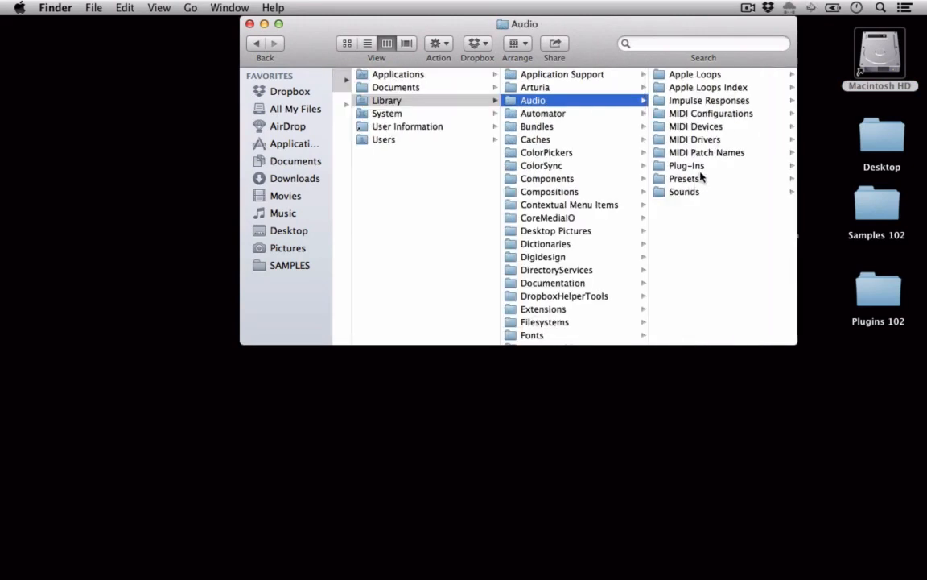
left_click(686, 165)
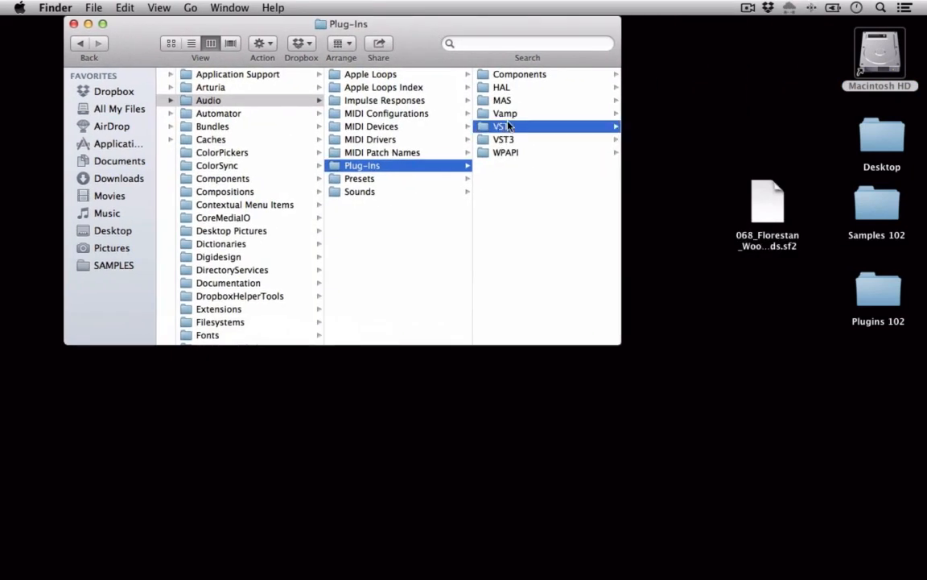
left_click(503, 126)
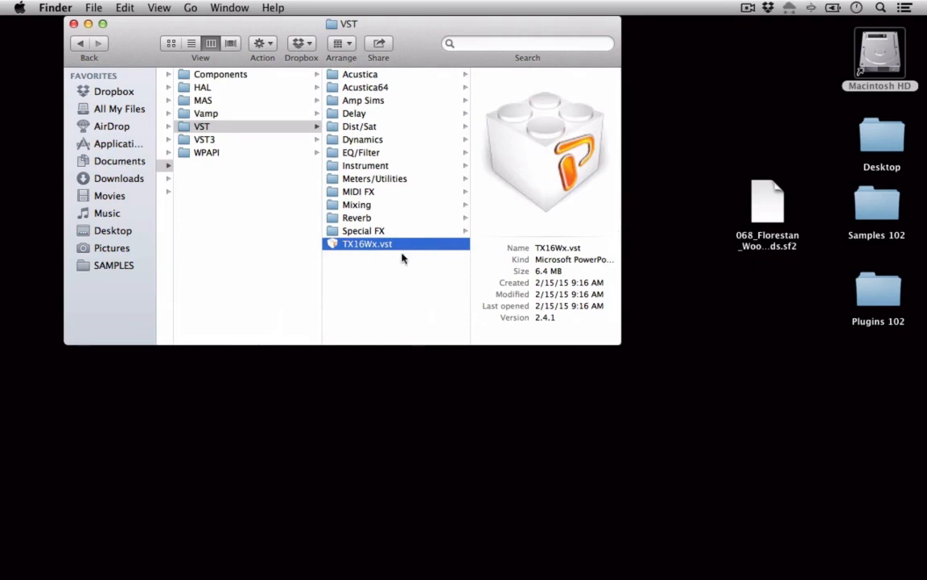
mouse_move(387, 109)
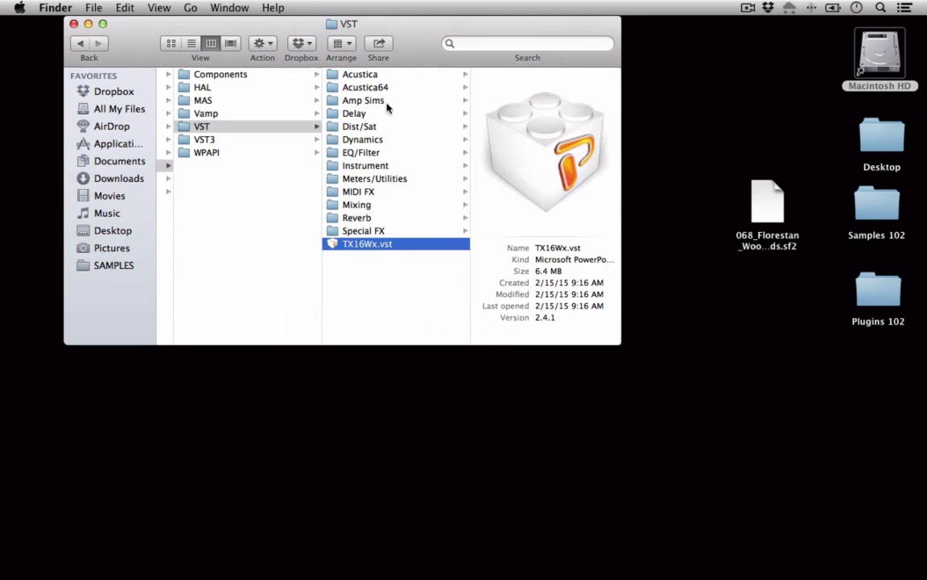
mouse_move(427, 55)
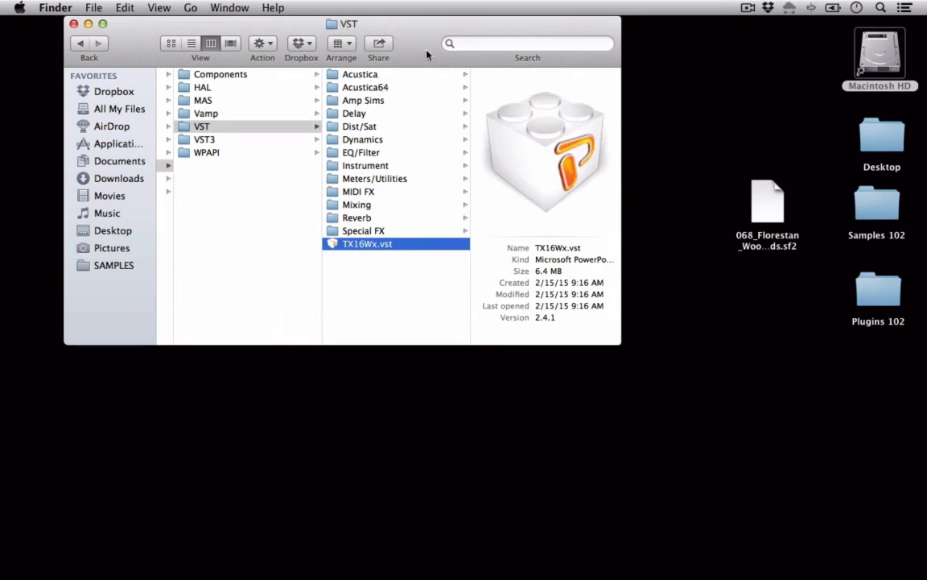
mouse_move(416, 49)
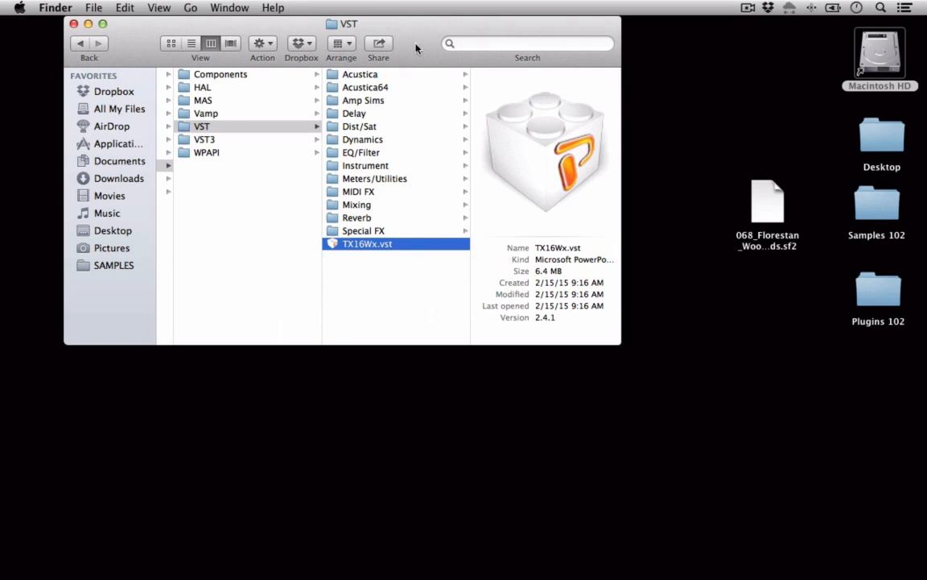
left_click_drag(367, 243, 744, 363)
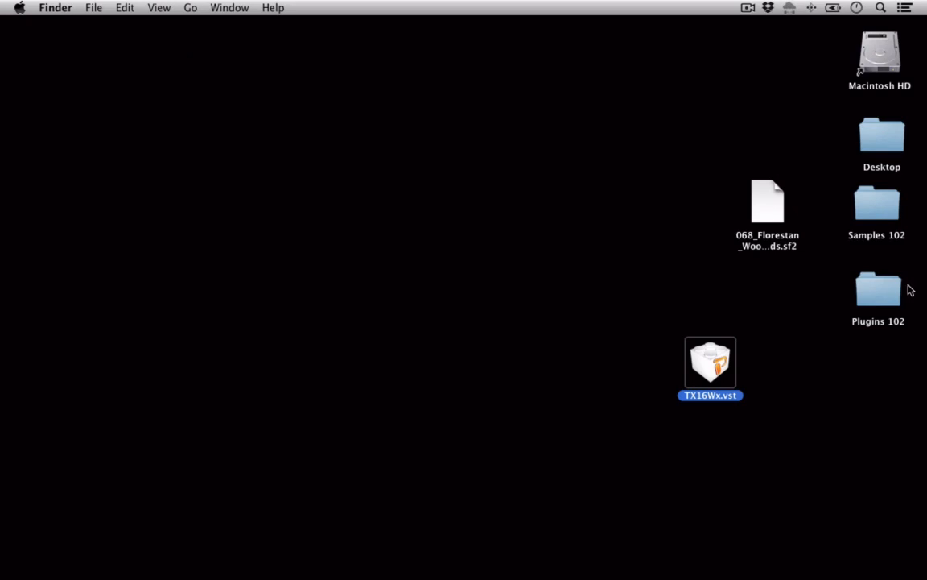
mouse_move(814, 225)
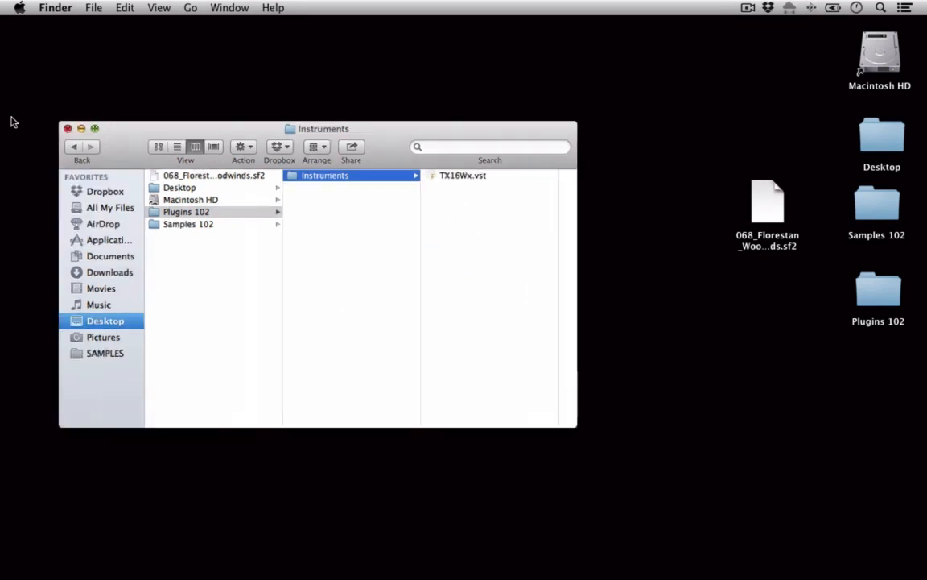
Click in the Finder window to reach the Plugins 102 Instruments folder.
left_click(68, 128)
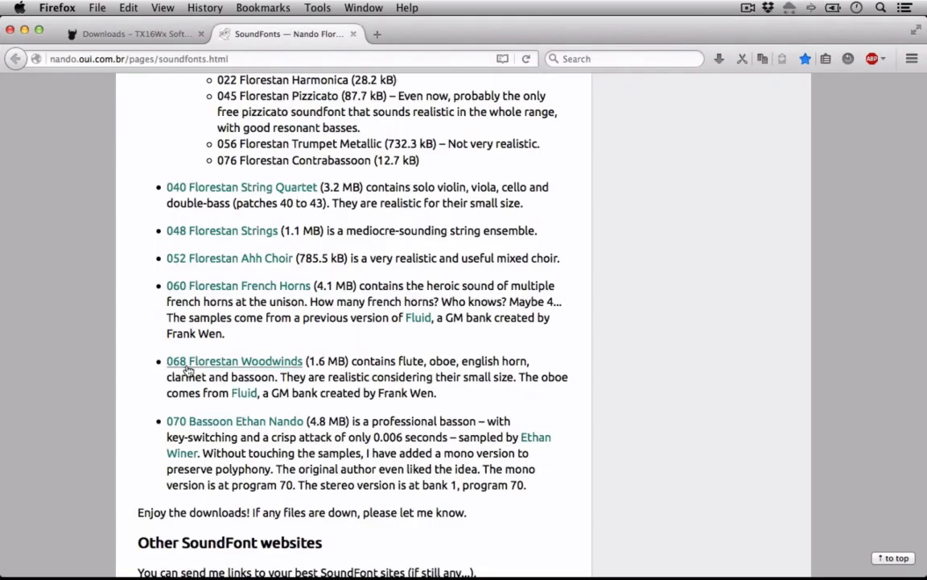
mouse_move(281, 374)
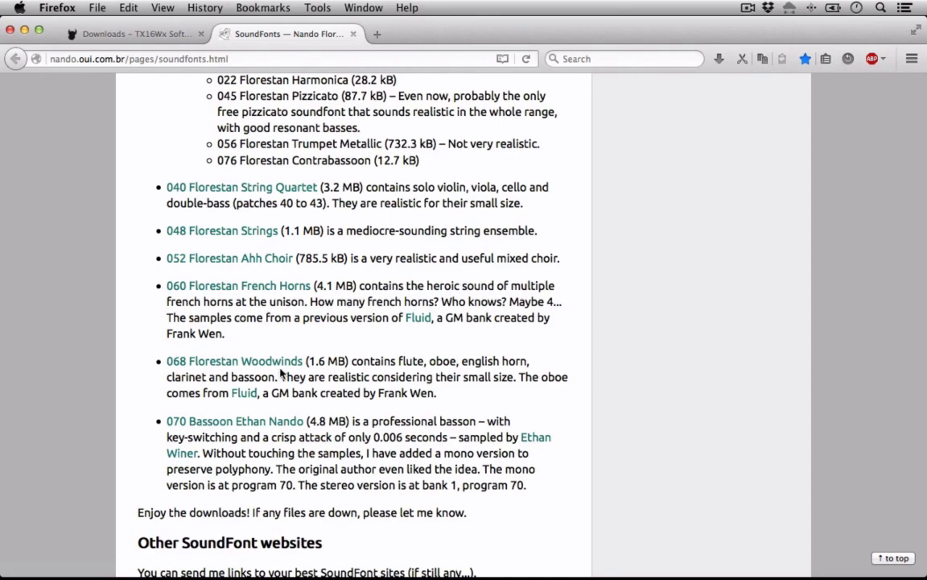
mouse_move(234, 360)
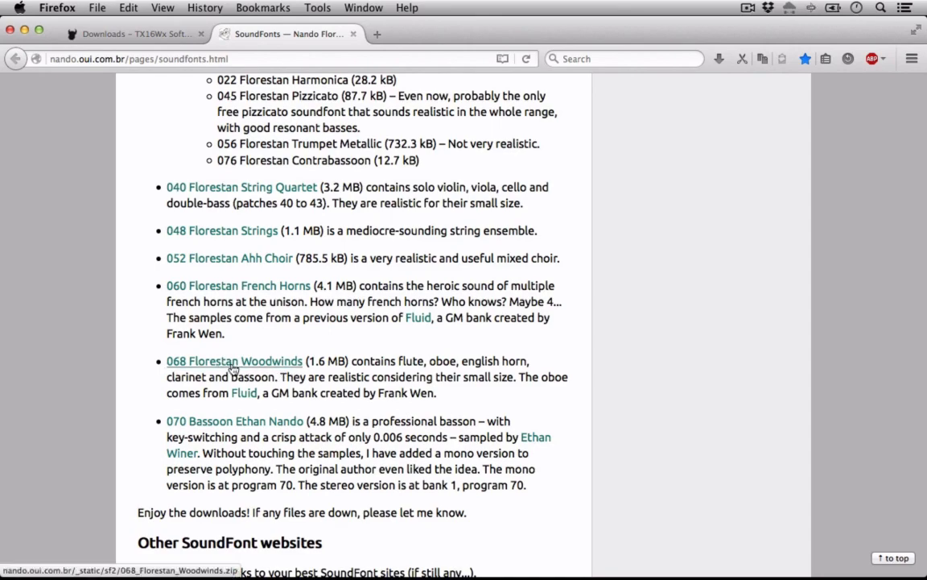
mouse_move(24, 33)
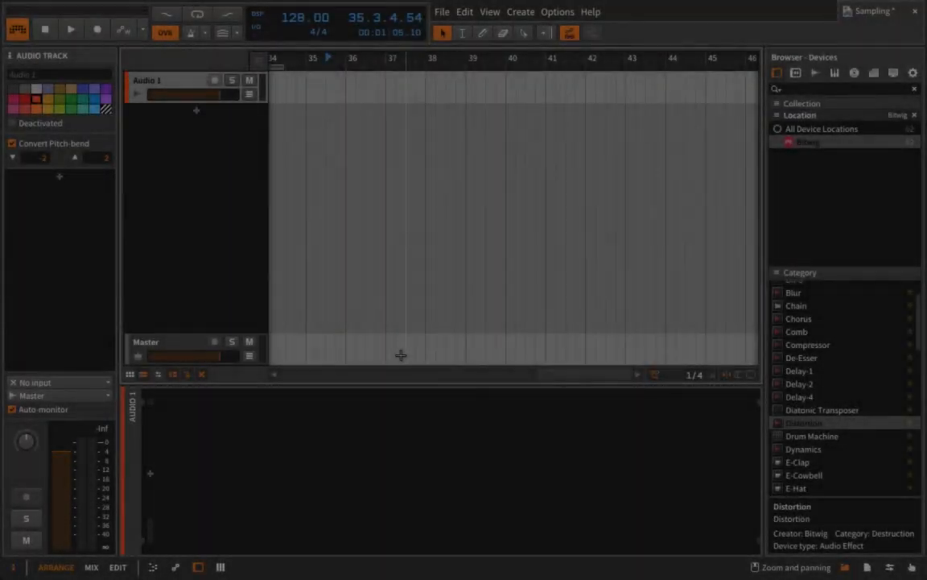
Add Plugins 102 as a plug-in location and show its Instruments folder listing TX16Wx.
left_click(808, 142)
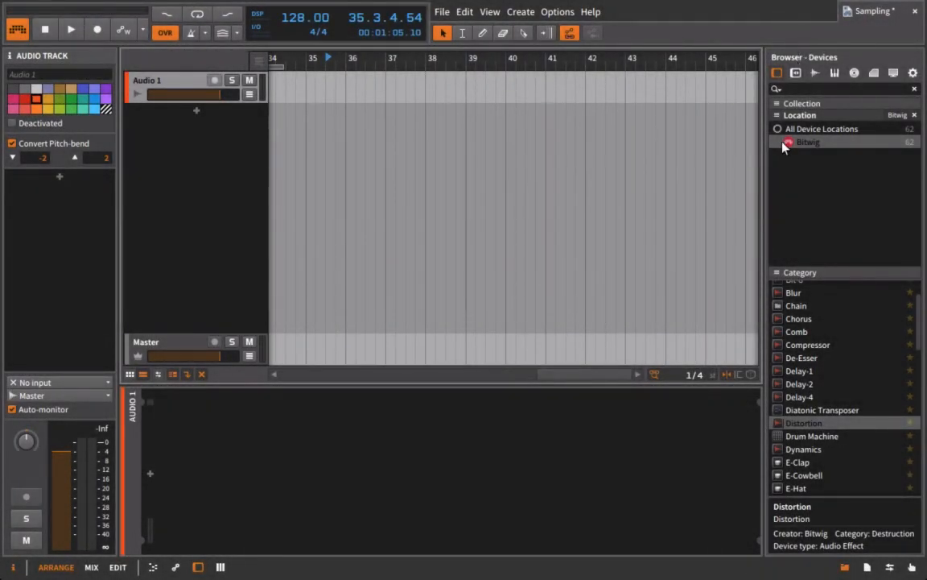
mouse_move(813, 244)
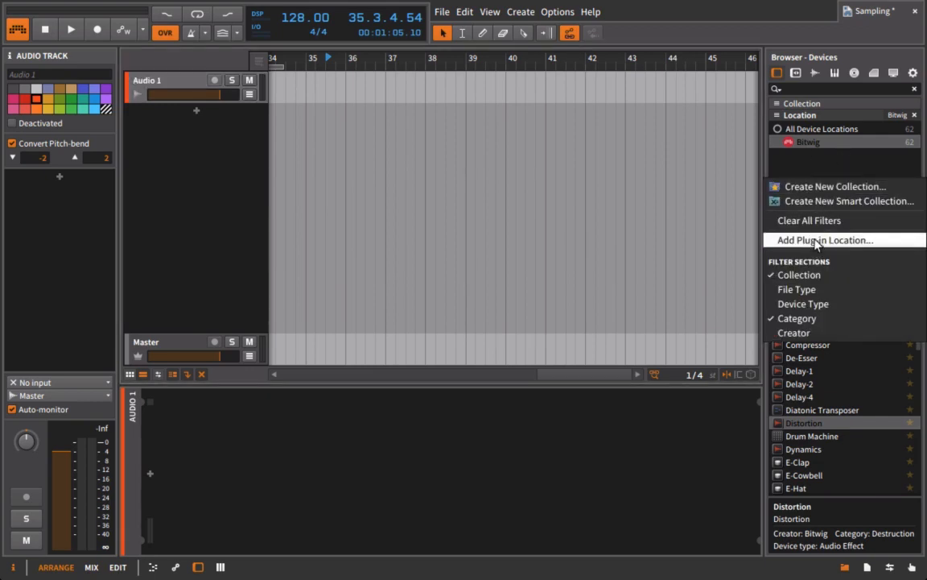
left_click(557, 11)
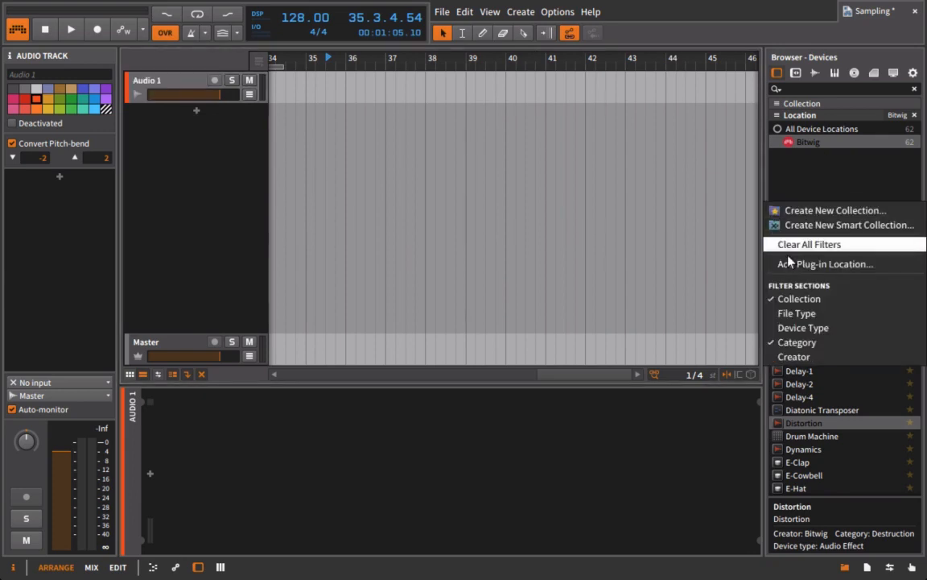
left_click(827, 264)
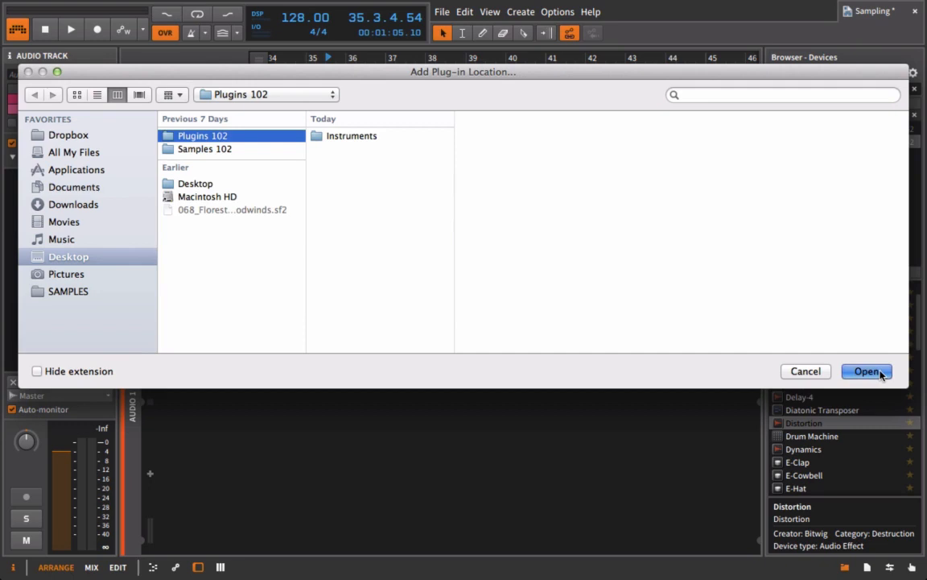
left_click(867, 372)
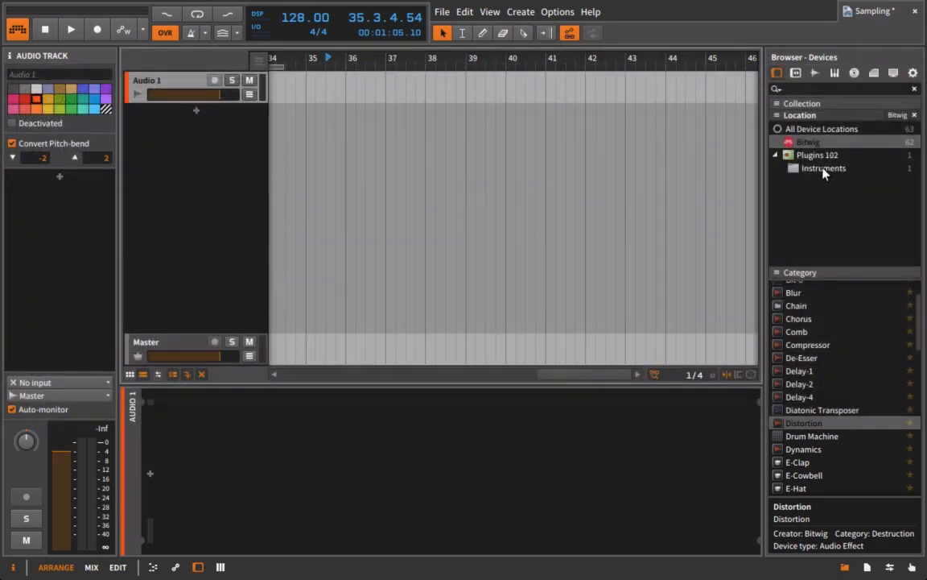
left_click(823, 167)
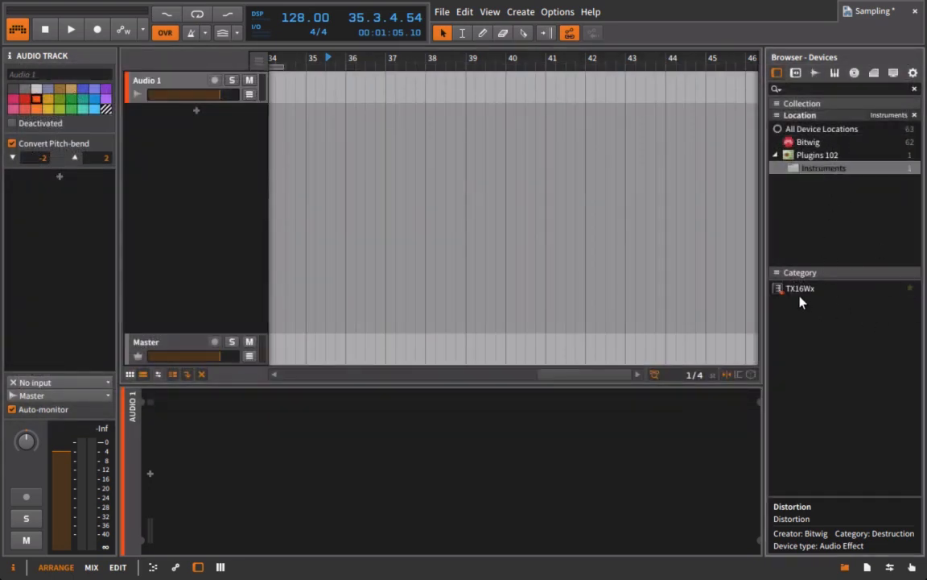
Create a new instrument track and load the TX16Wx plug-in onto it.
left_click(801, 288)
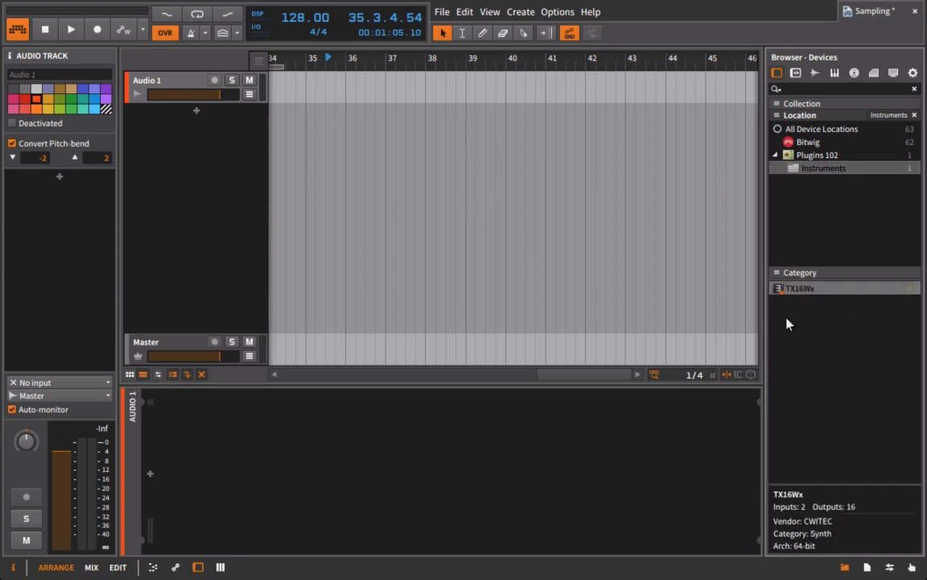
mouse_move(253, 186)
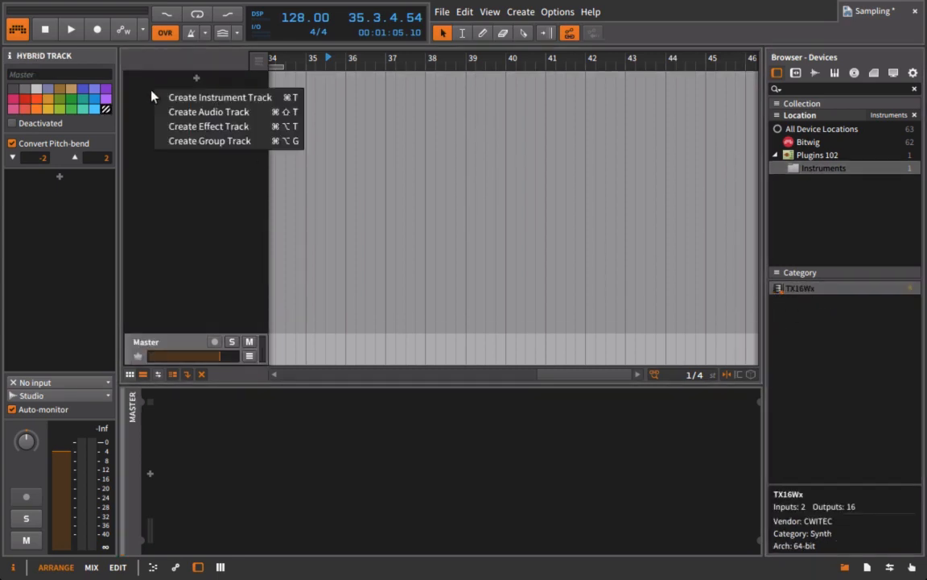
left_click(219, 96)
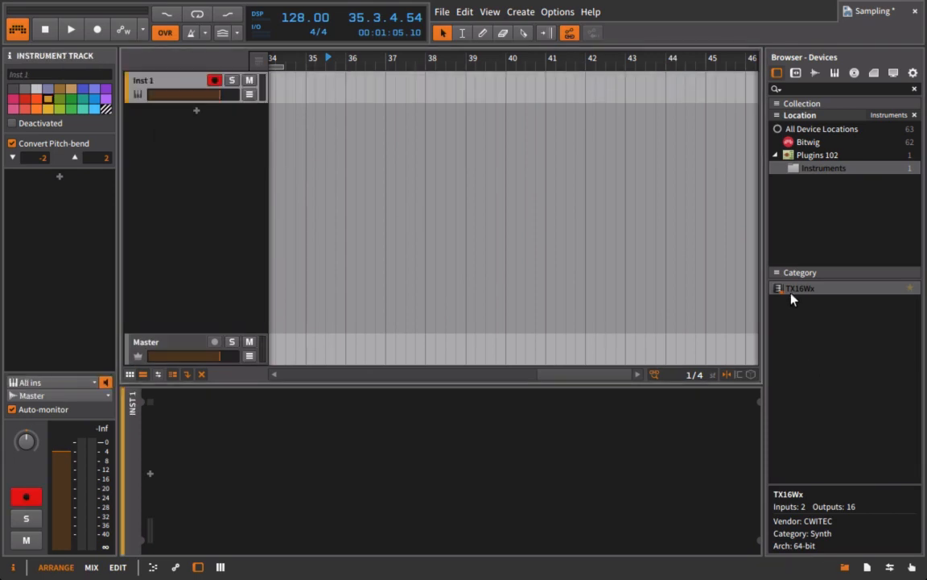
double_click(798, 287)
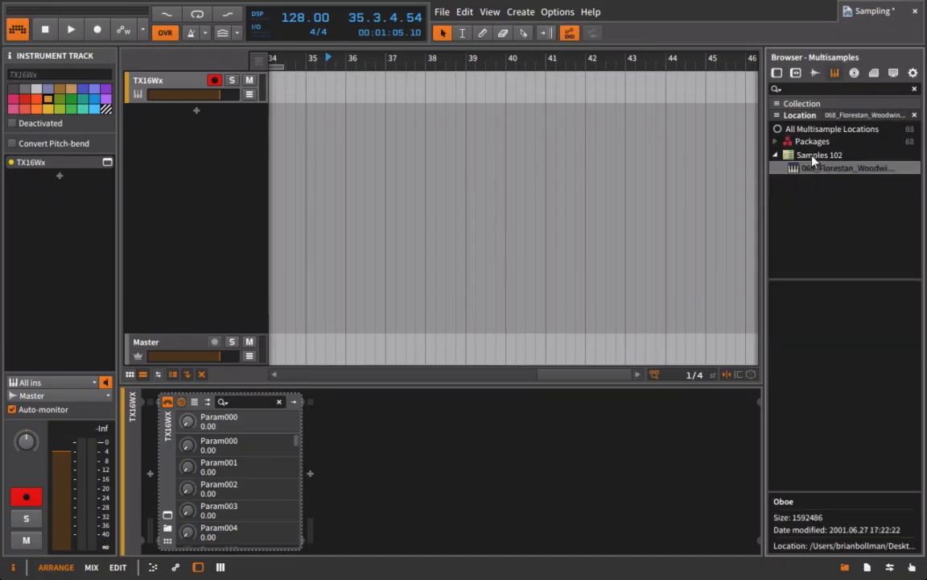
Show the woodwind instruments inside the 068_Florestan_Woodwinds SoundFont.
left_click(818, 155)
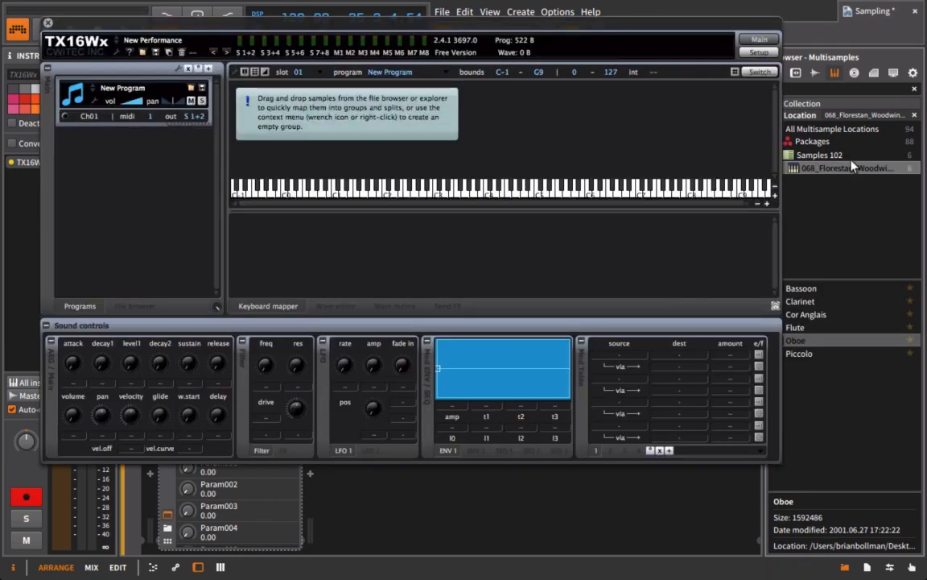
mouse_move(840, 204)
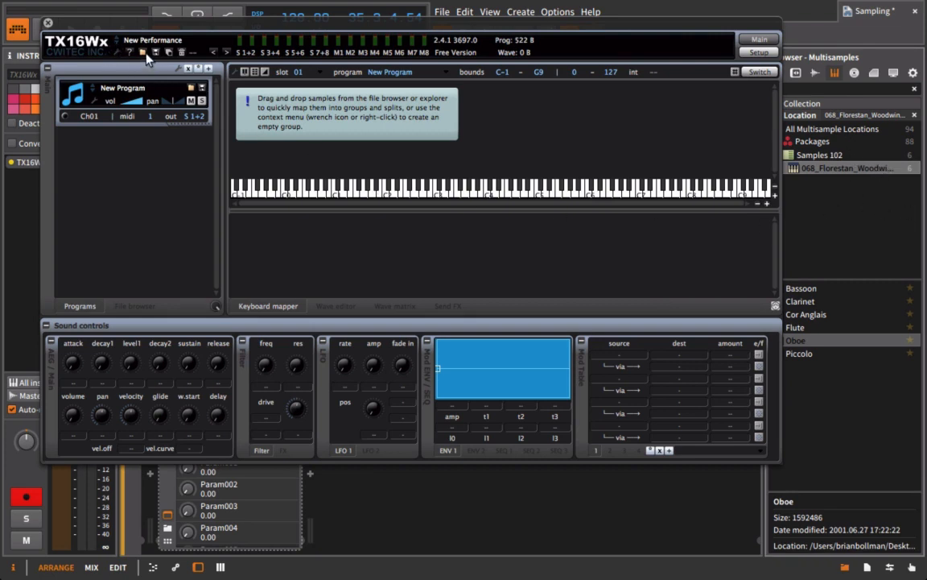
mouse_move(135, 58)
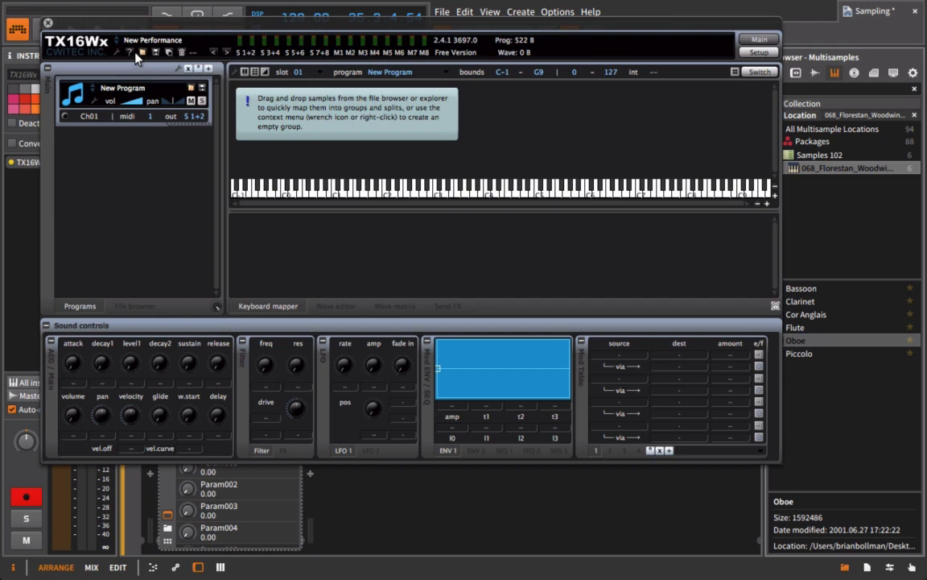
mouse_move(803, 189)
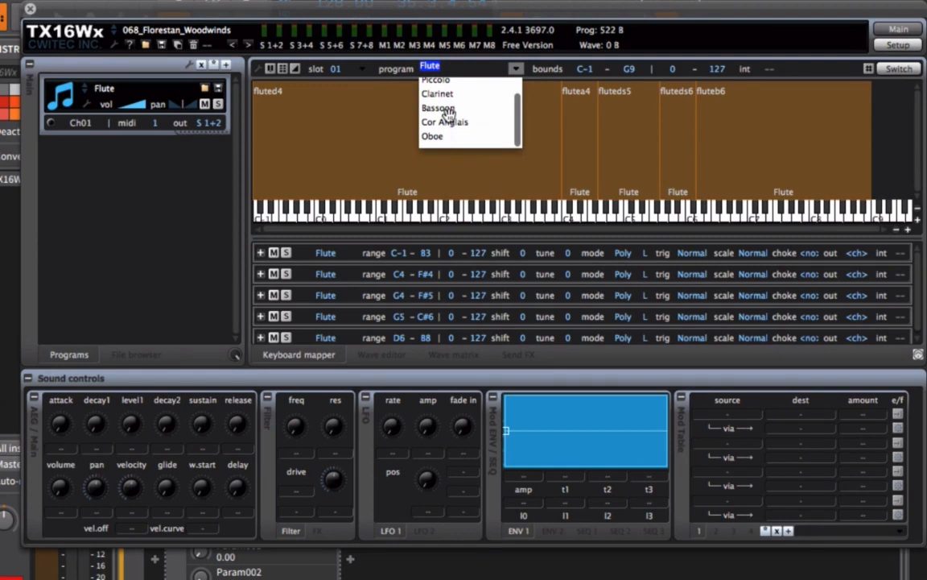
Pick Oboe from the TX16Wx program dropdown.
left_click(432, 136)
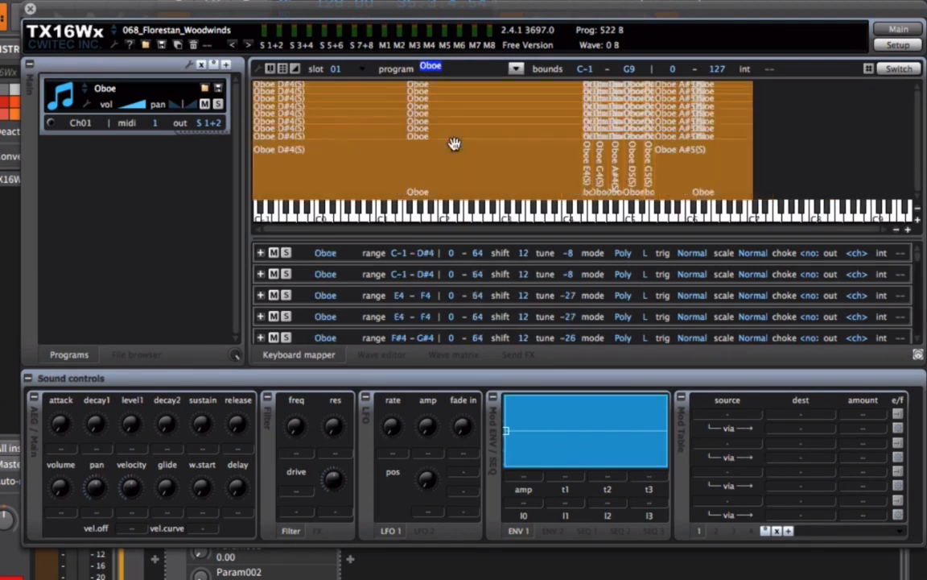
mouse_move(636, 241)
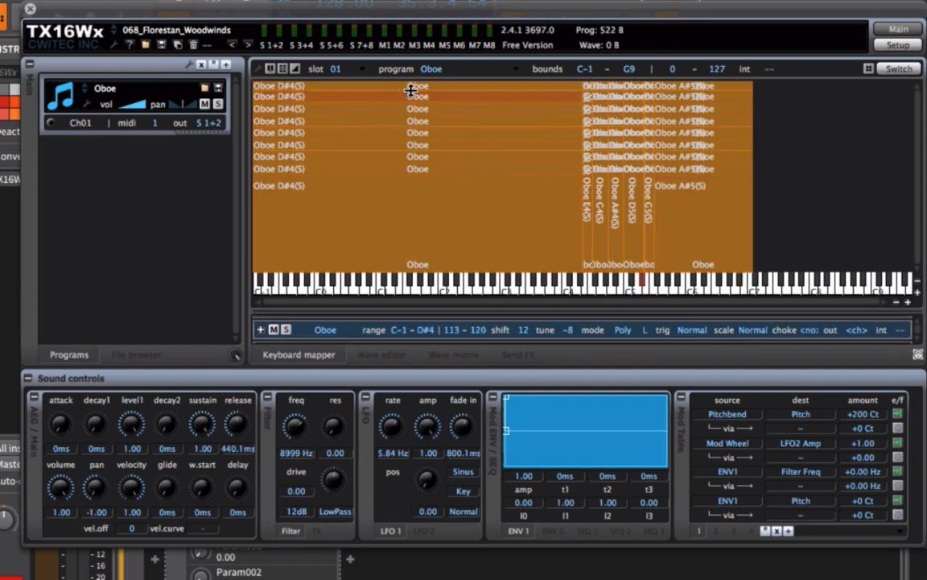
mouse_move(577, 254)
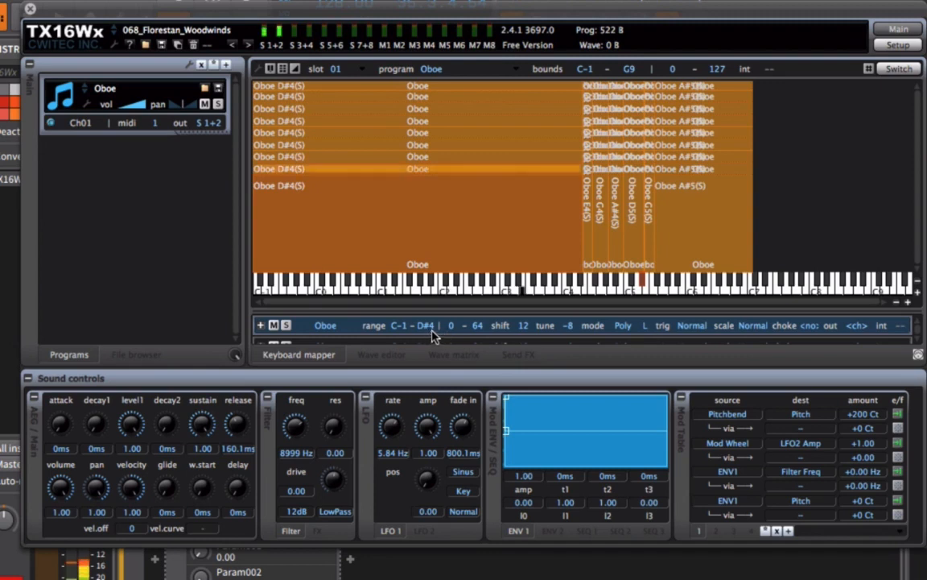
mouse_move(478, 333)
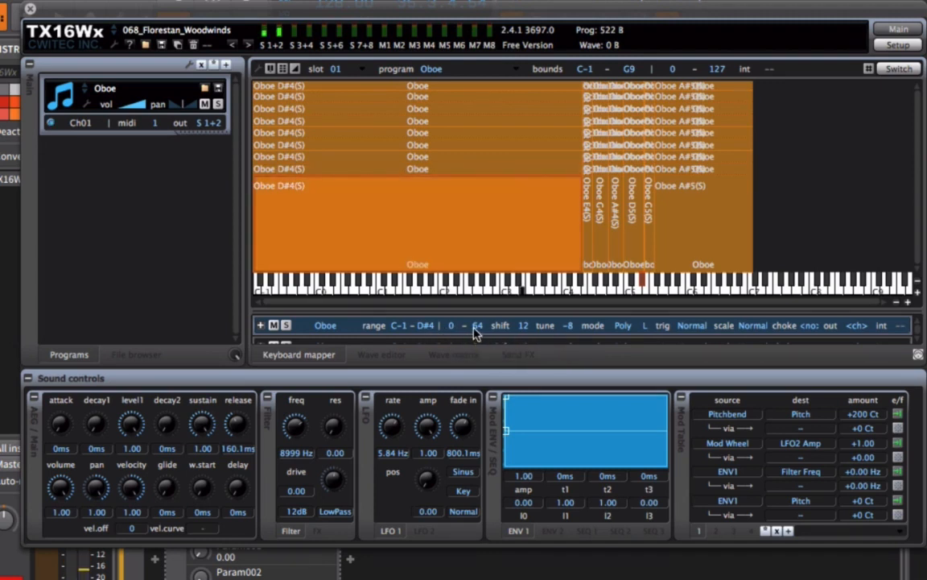
mouse_move(441, 236)
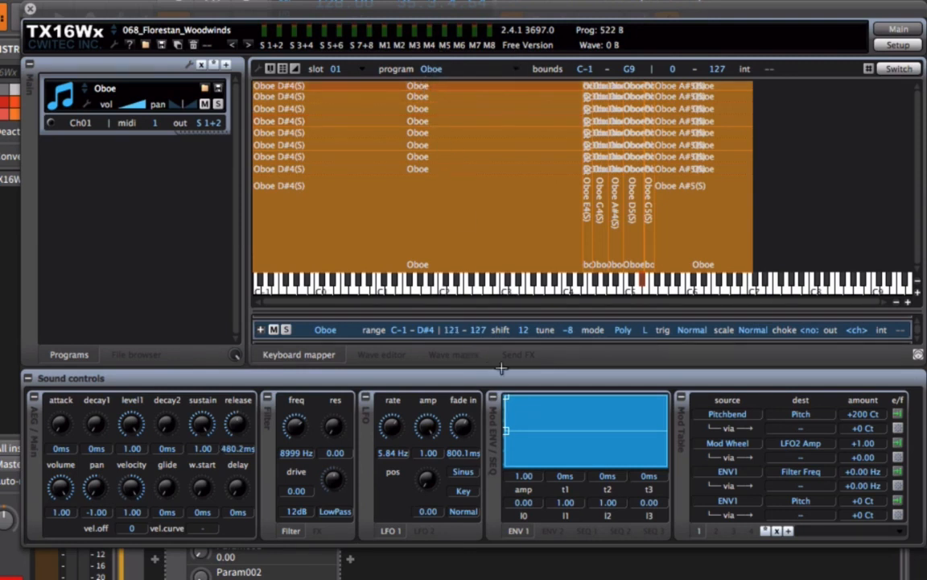
mouse_move(487, 329)
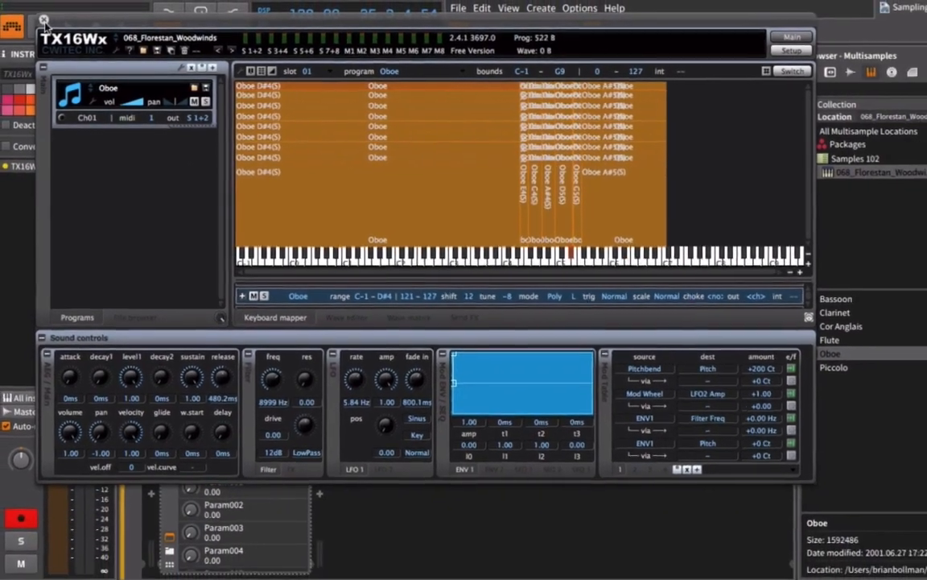
Close the TX16Wx editor window, returning to the arrange view.
left_click(44, 19)
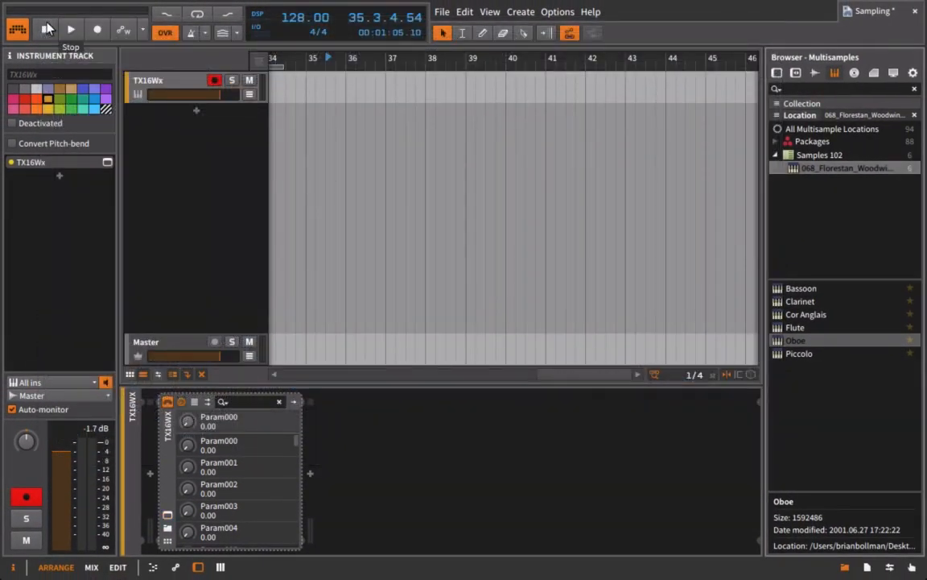